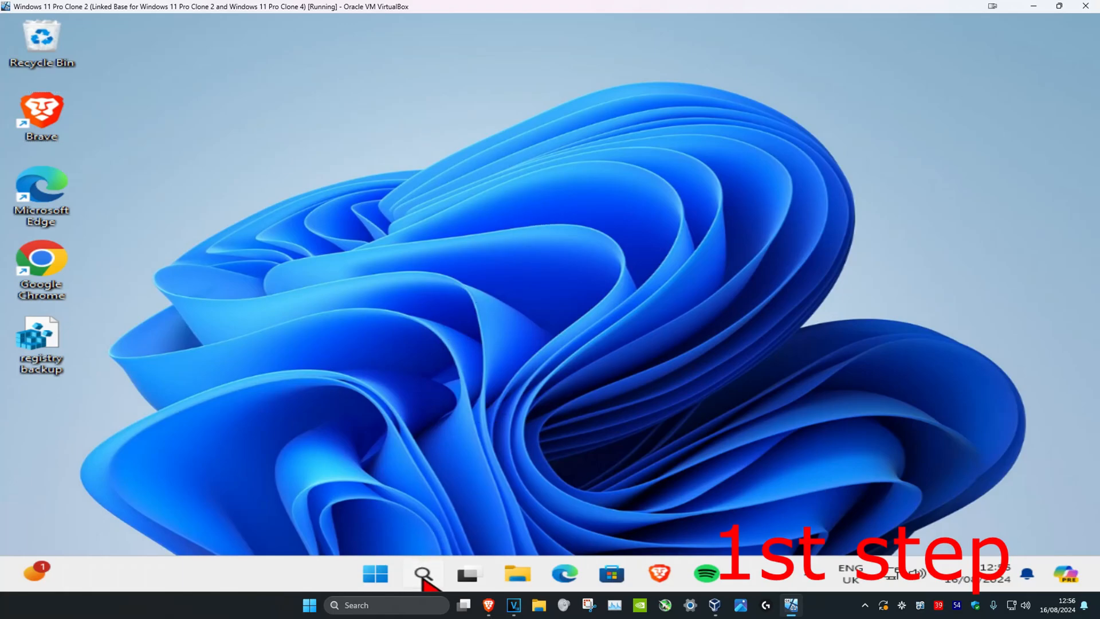
Reach the 'Choose defaults by file type' page from Default apps via a 'default apps' search.
text(default apps)
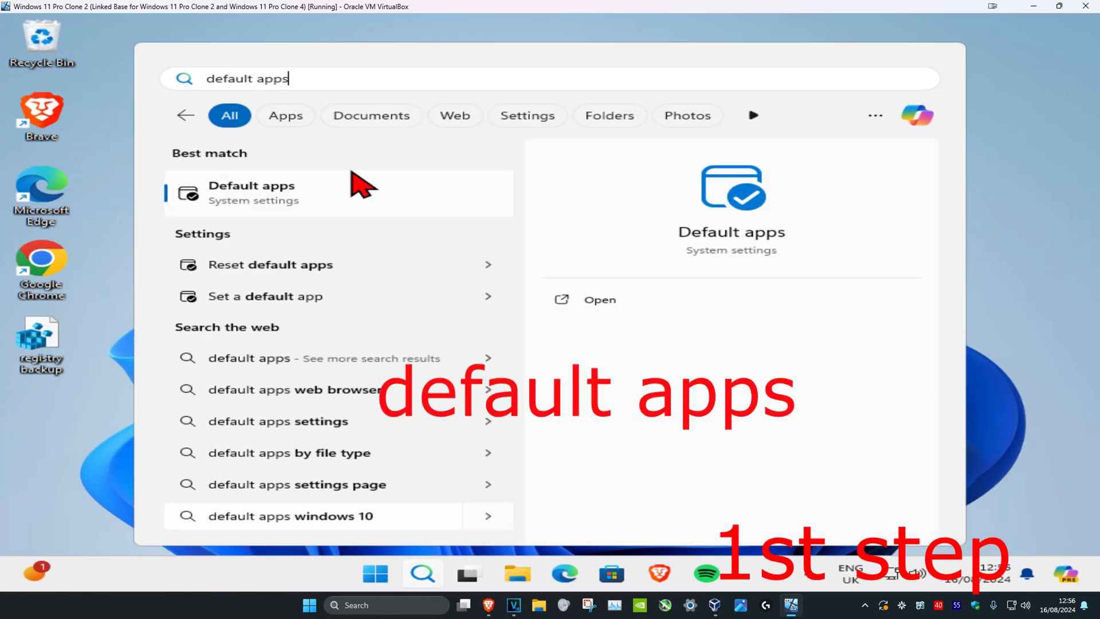
click(252, 193)
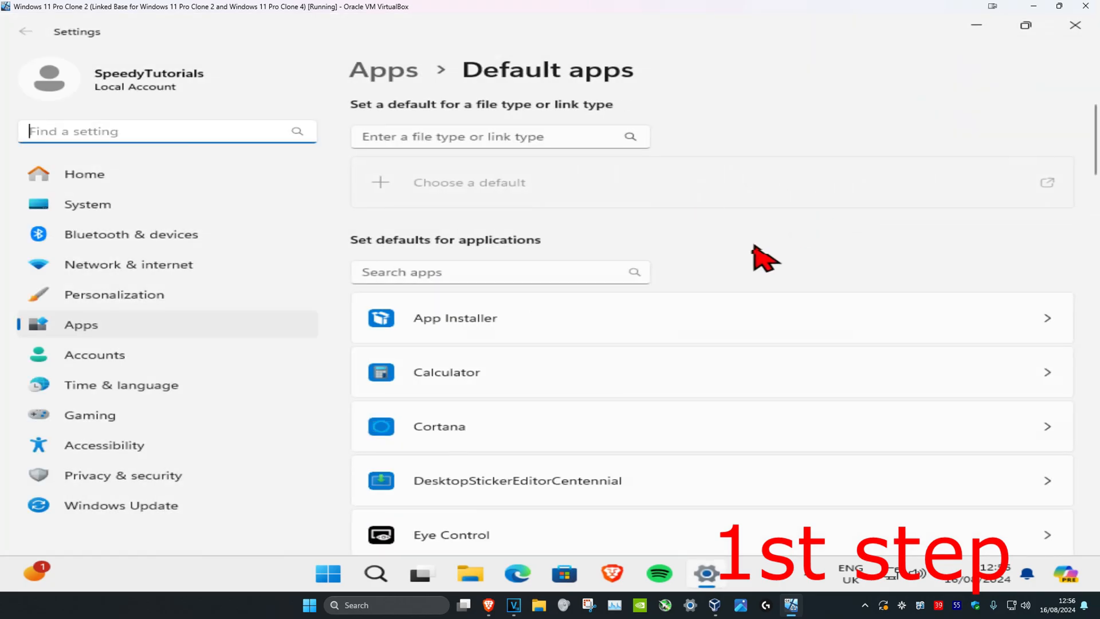
scroll(down, 3)
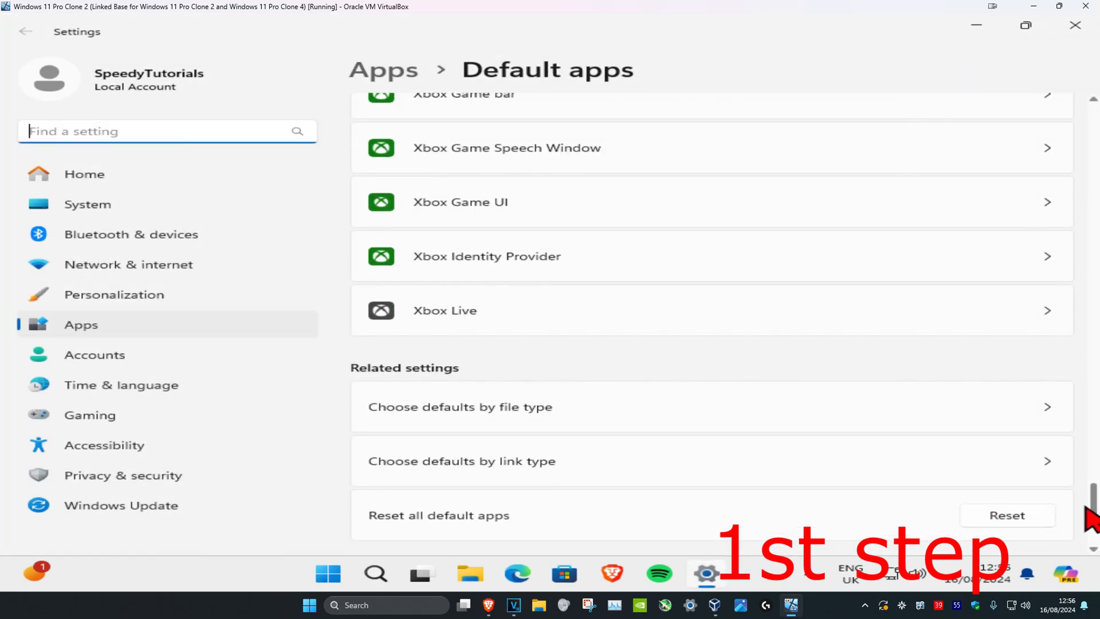
scroll(down, 3)
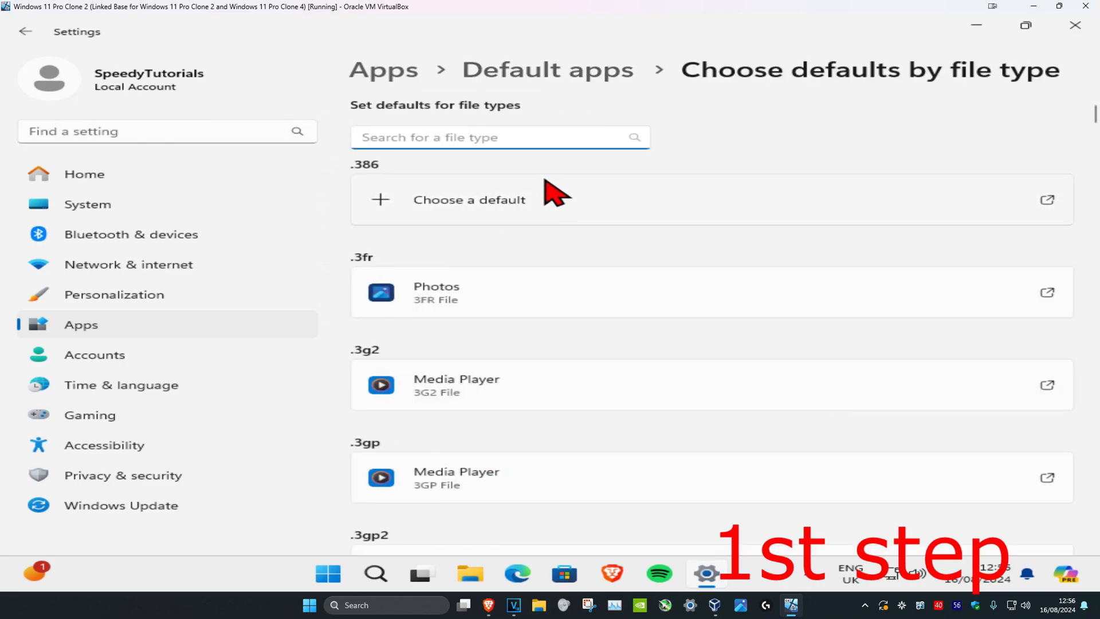
Find the .pdf file type and set PDF X as its default app.
click(477, 137)
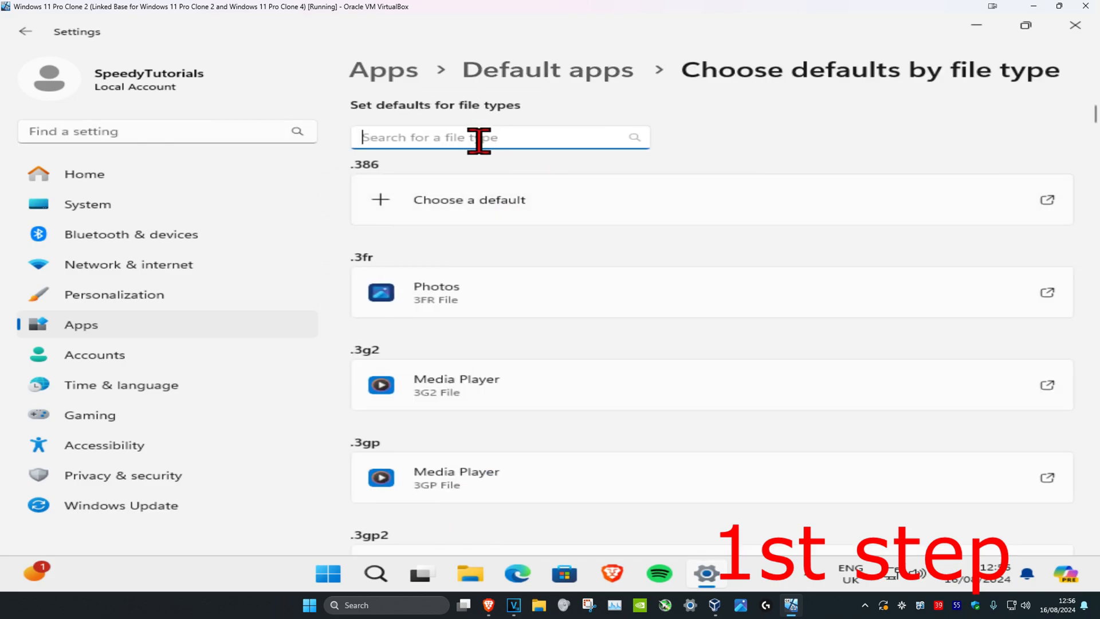
text(.pdf)
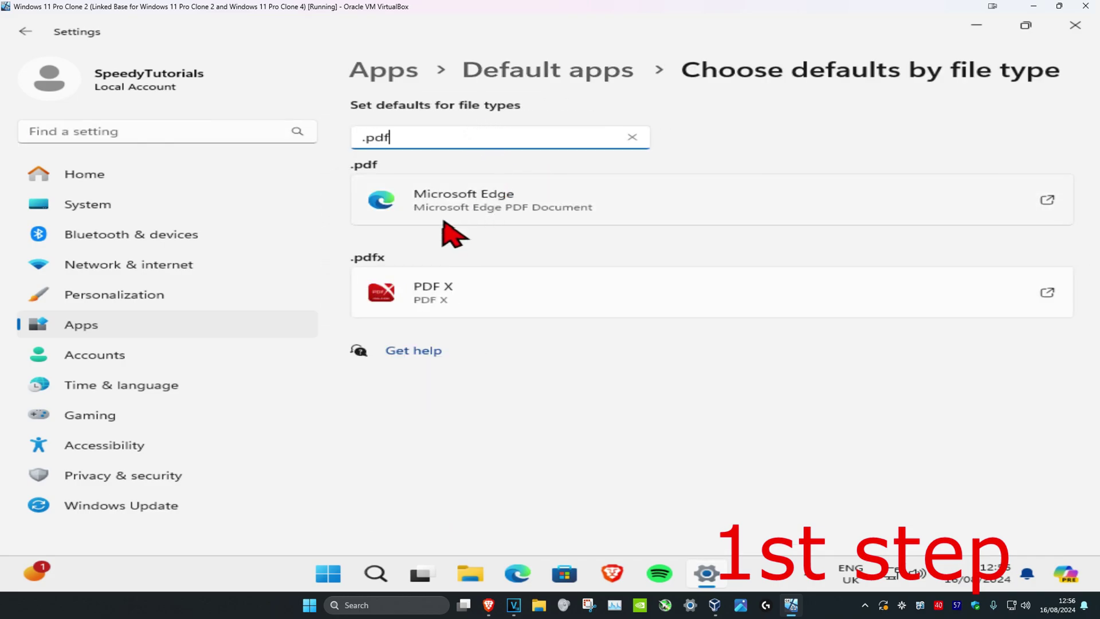
mouse_move(385, 183)
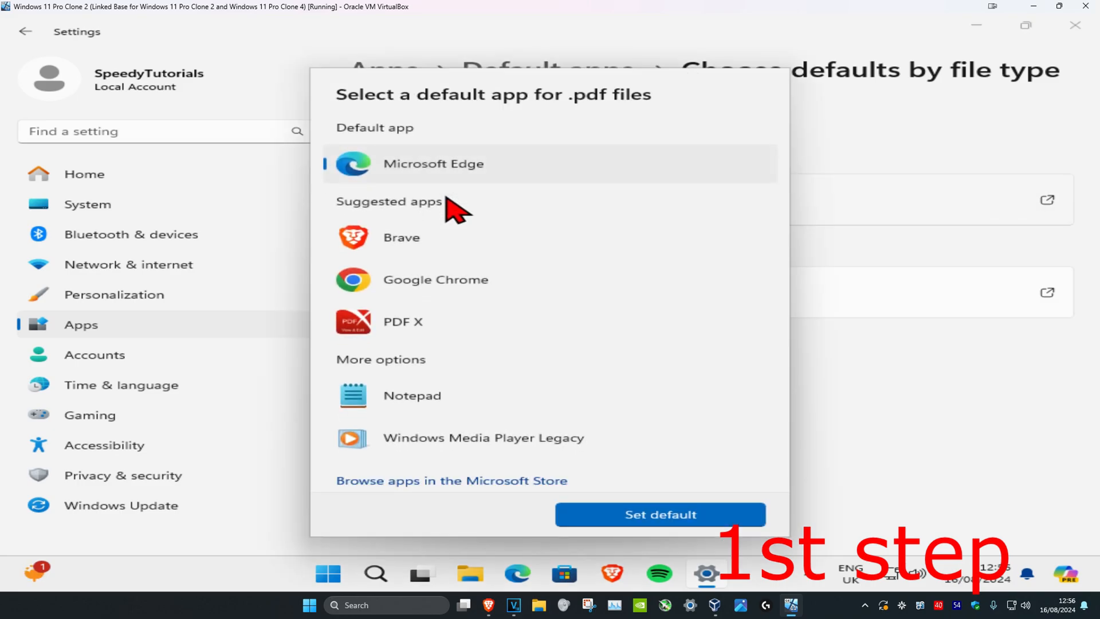
click(403, 322)
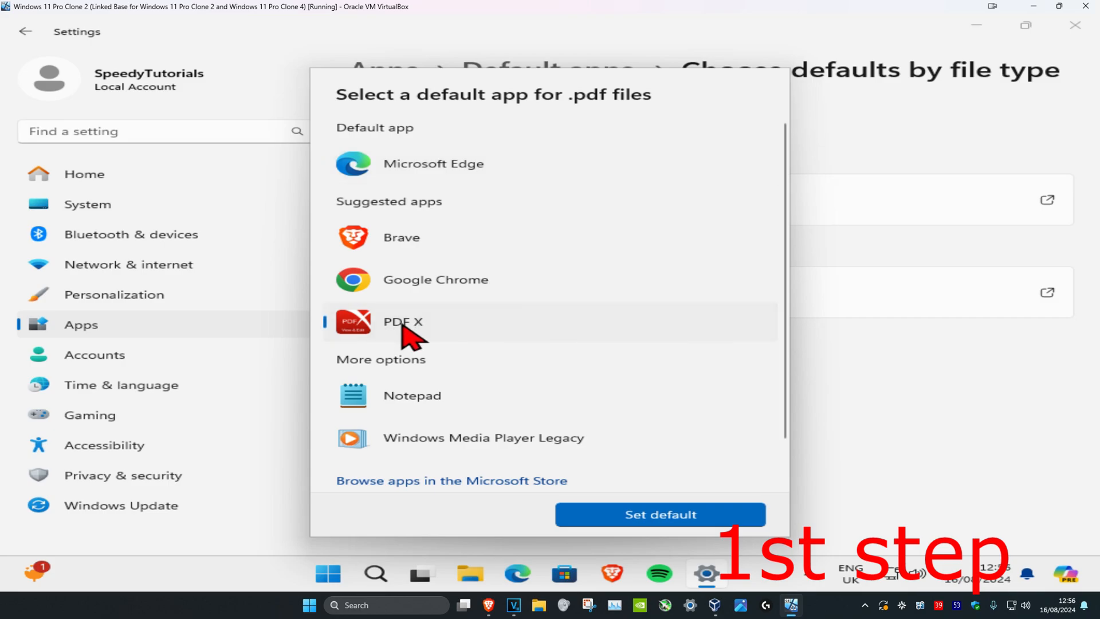
click(660, 513)
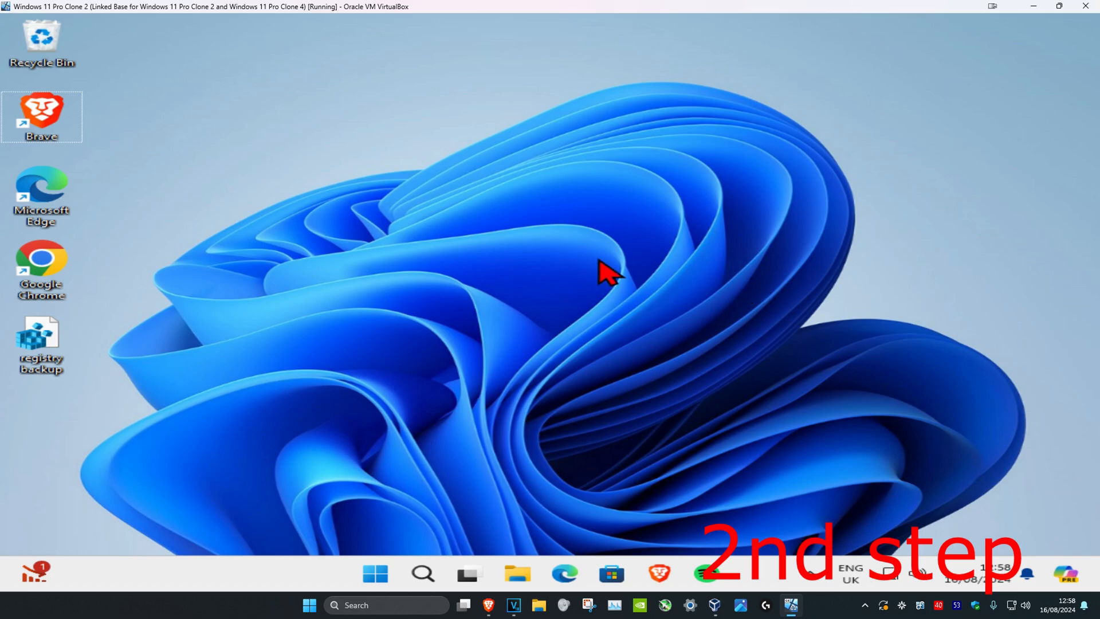
Run 'Check for updates' on the Windows Update page, which reports the system up to date.
text(ch)
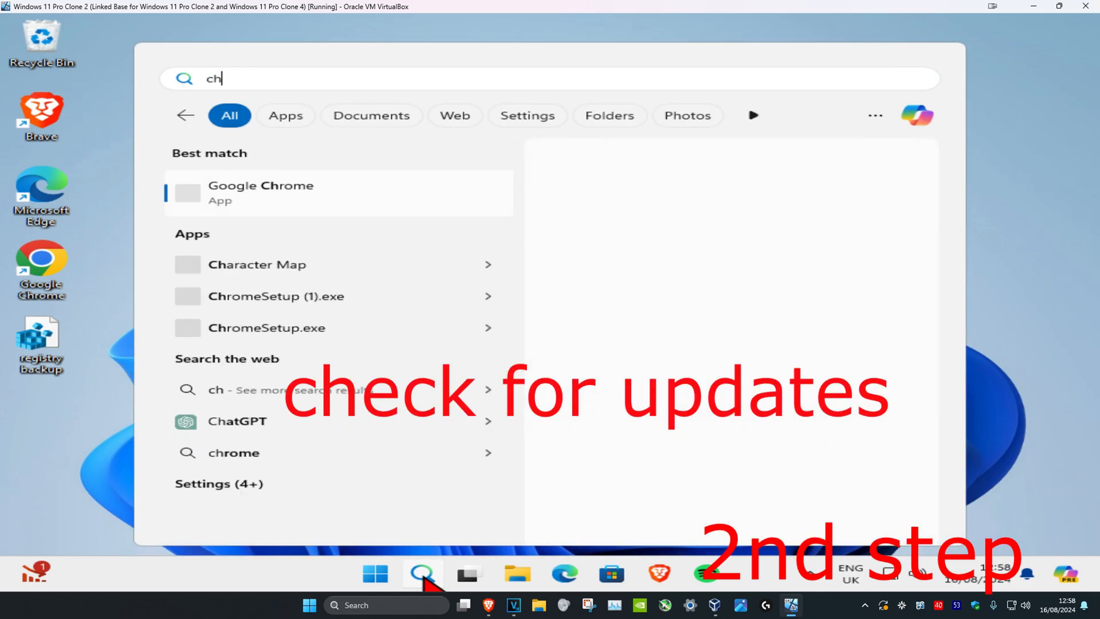
click(260, 192)
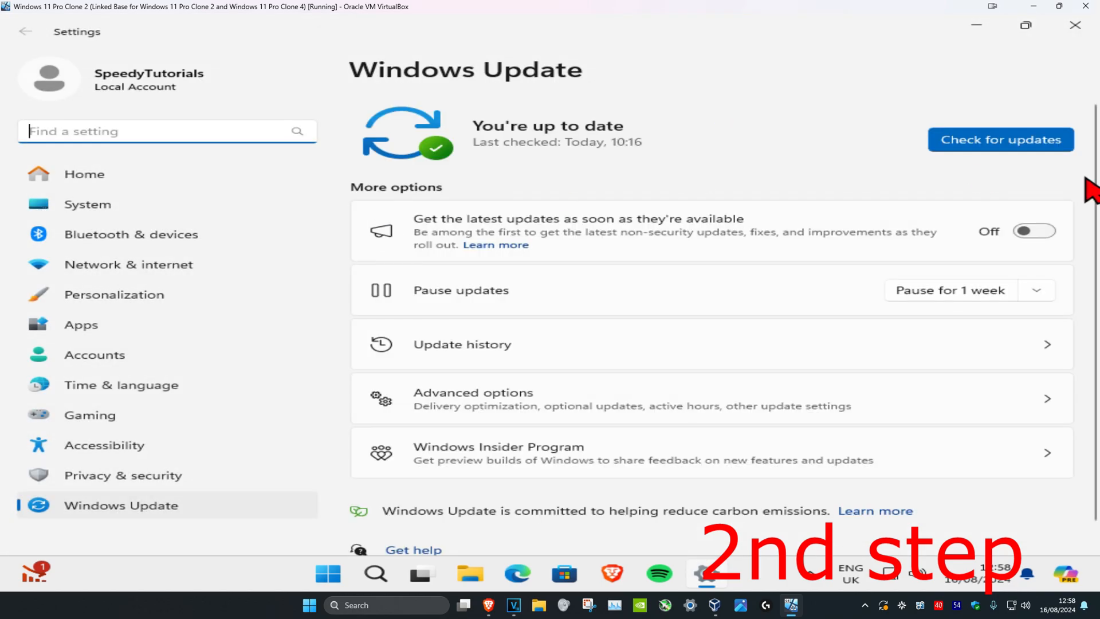
click(1001, 138)
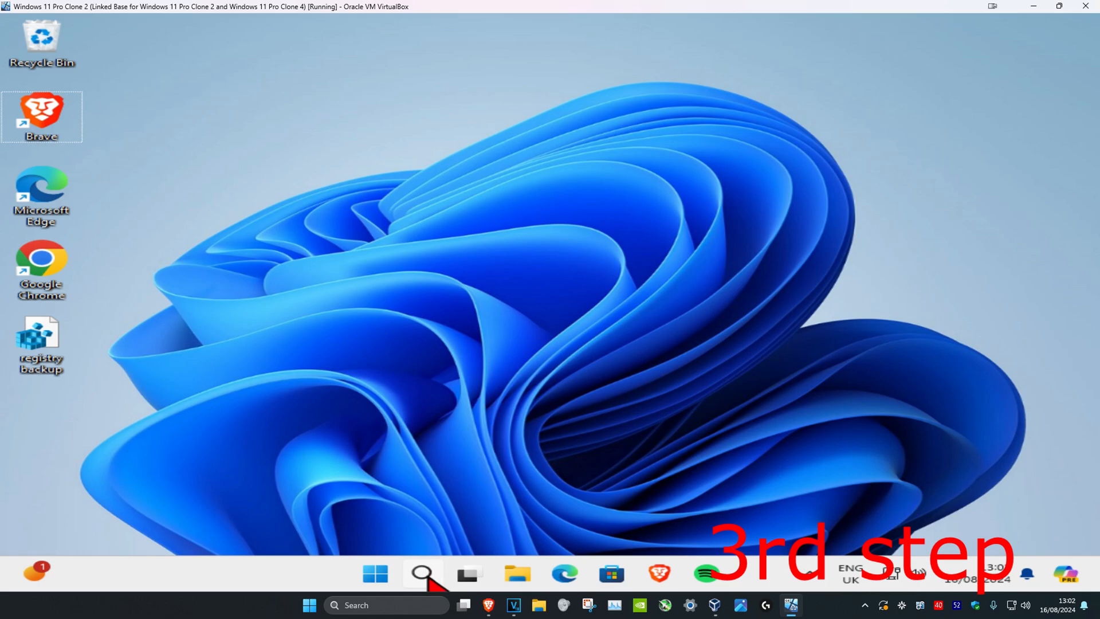
Launch Command Prompt as administrator and run sfc /scannow.
text(cmd)
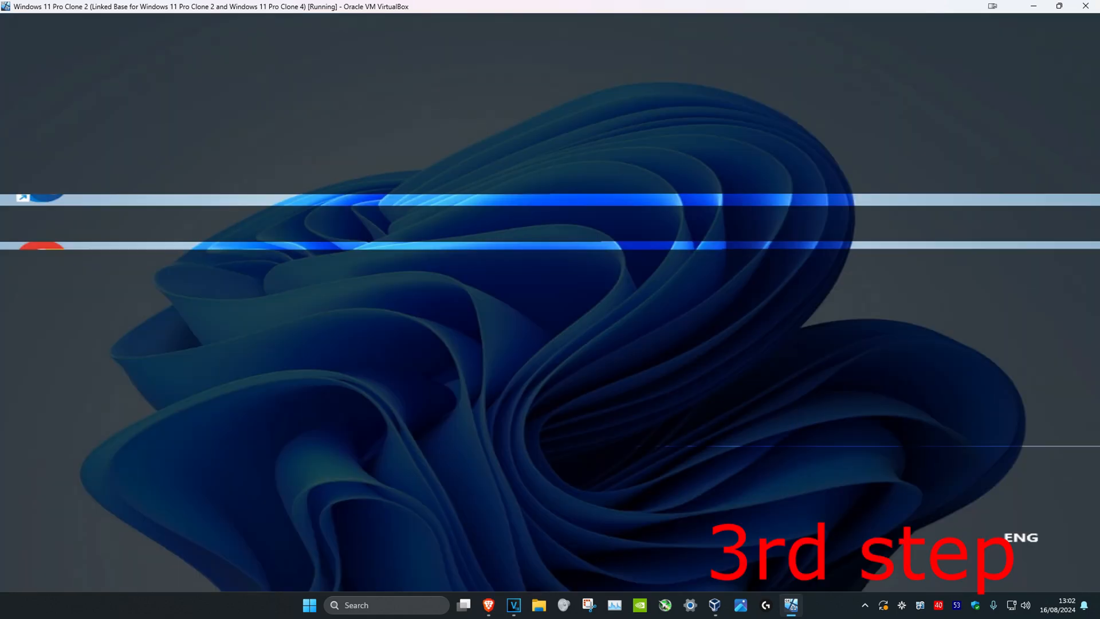
click(791, 605)
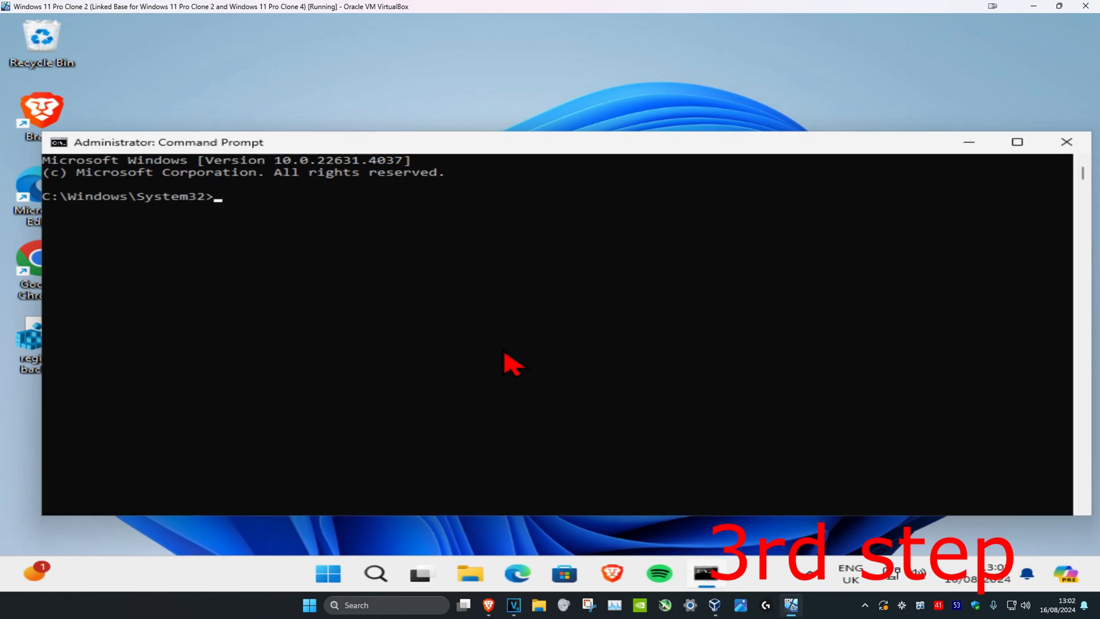
text(sfc /s)
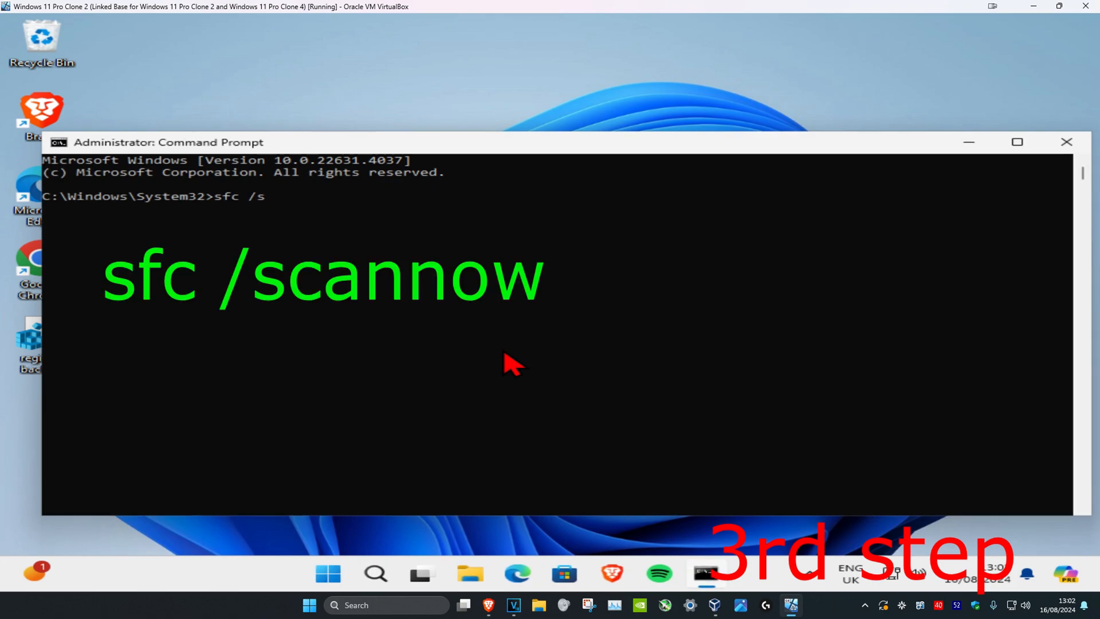
text(cannow)
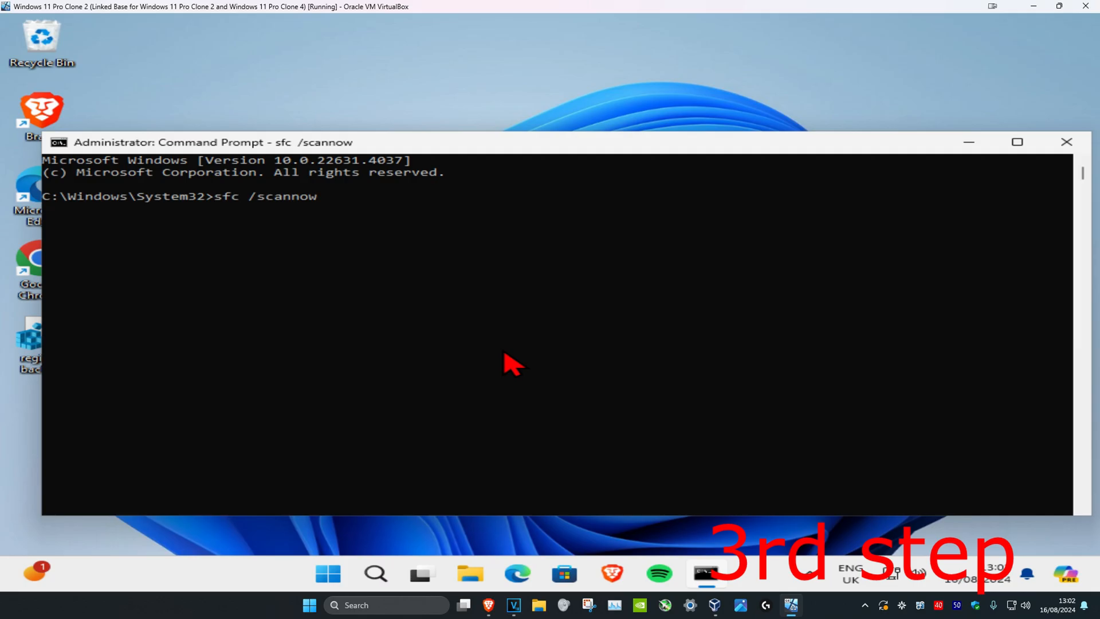
click(1066, 142)
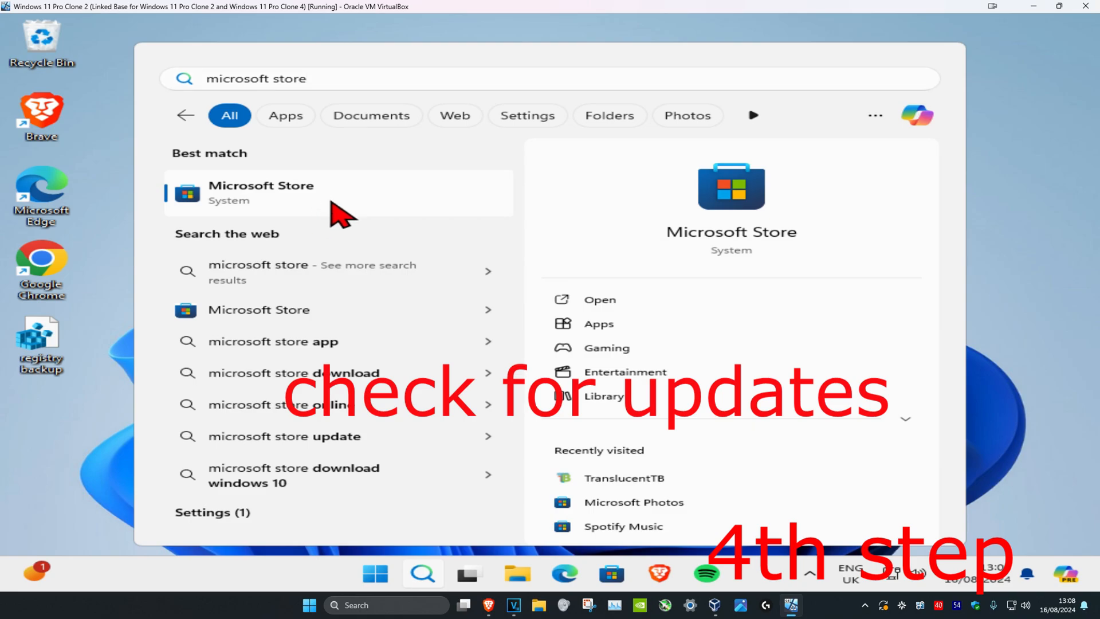
Get updates in the Microsoft Store Library so the Phone Link update starts installing.
click(261, 193)
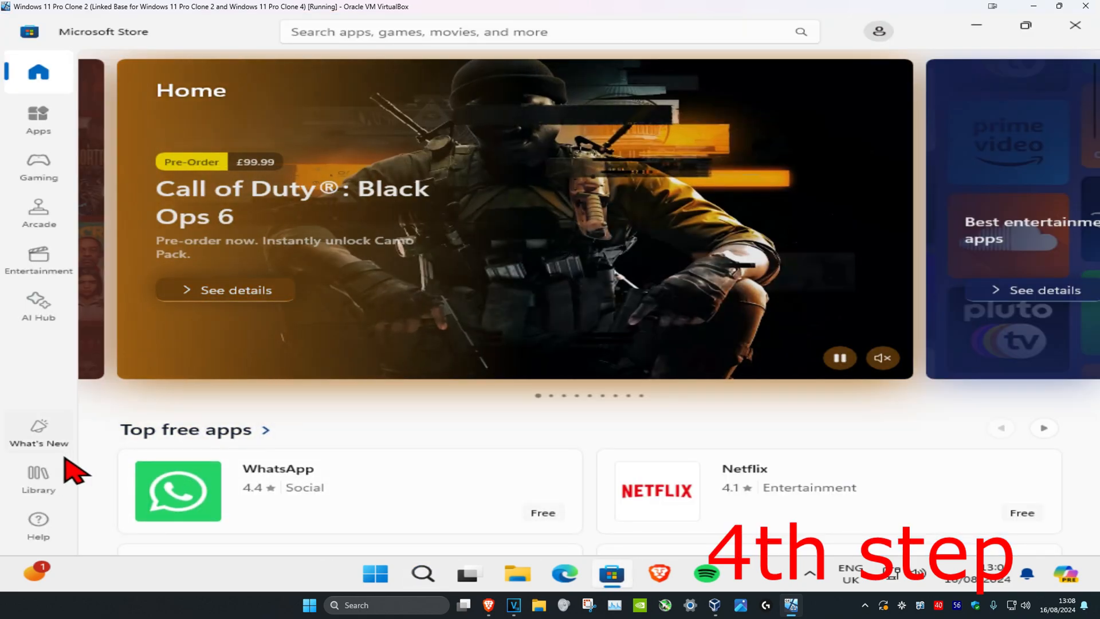
click(38, 481)
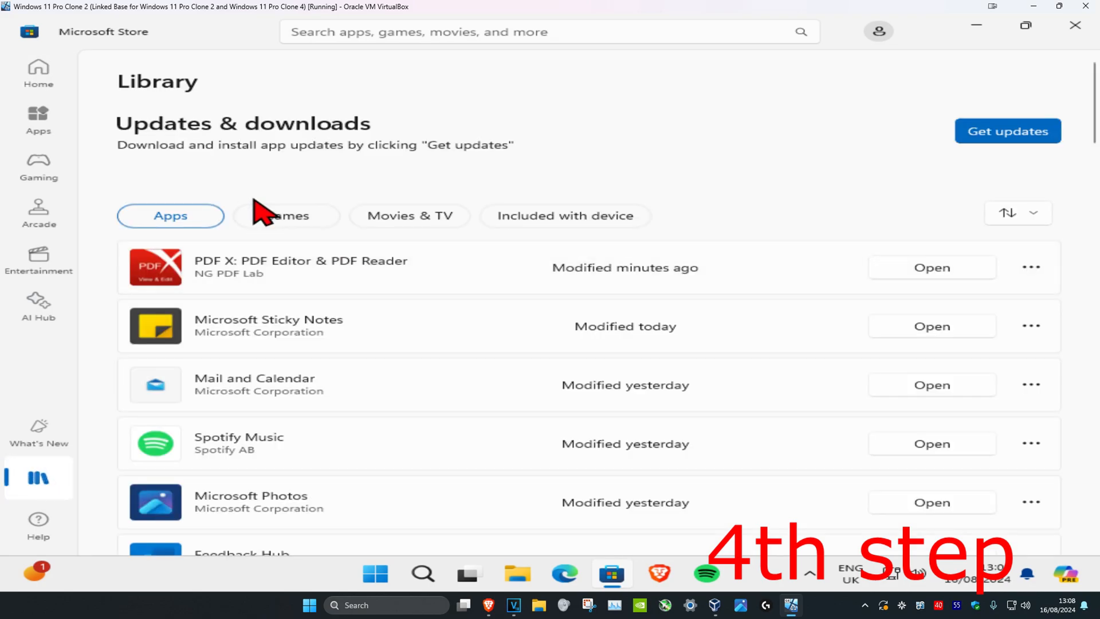
click(1009, 130)
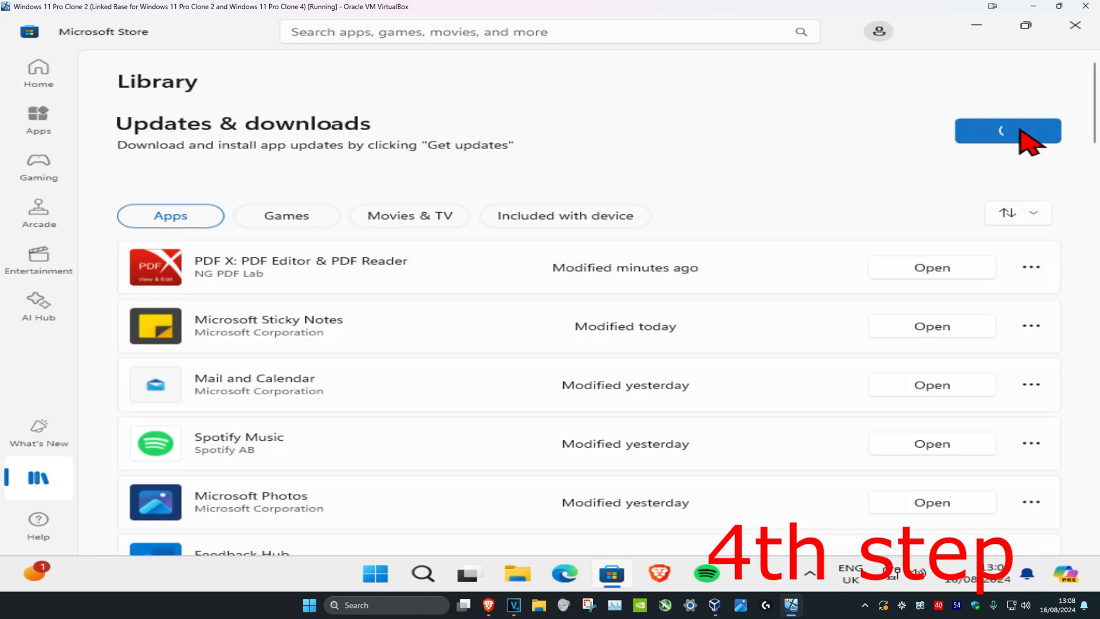
mouse_move(882, 301)
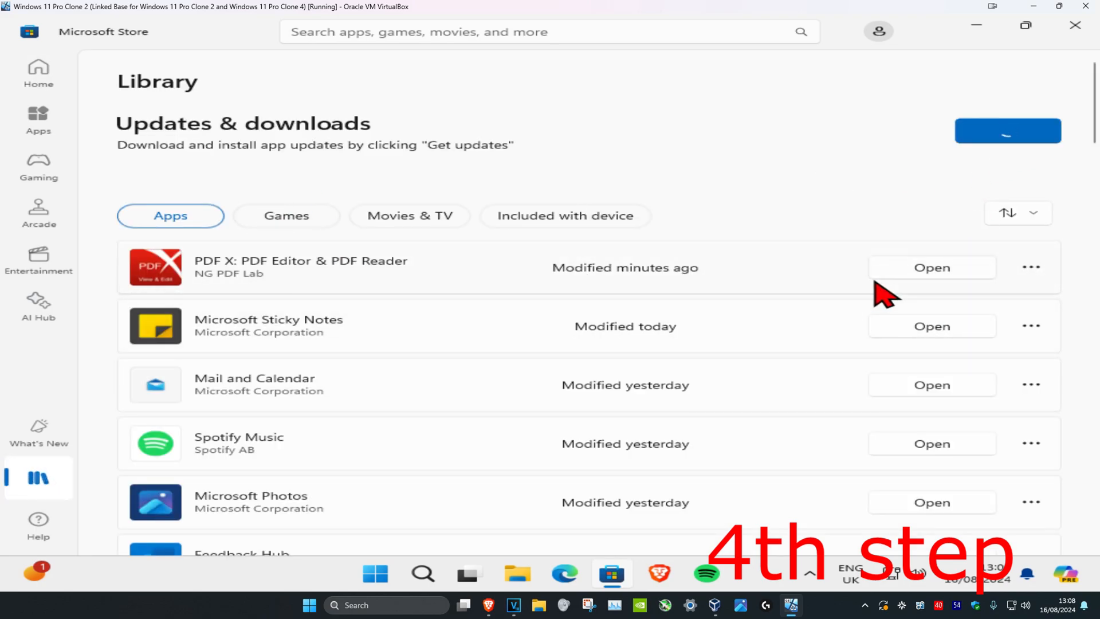
click(1008, 130)
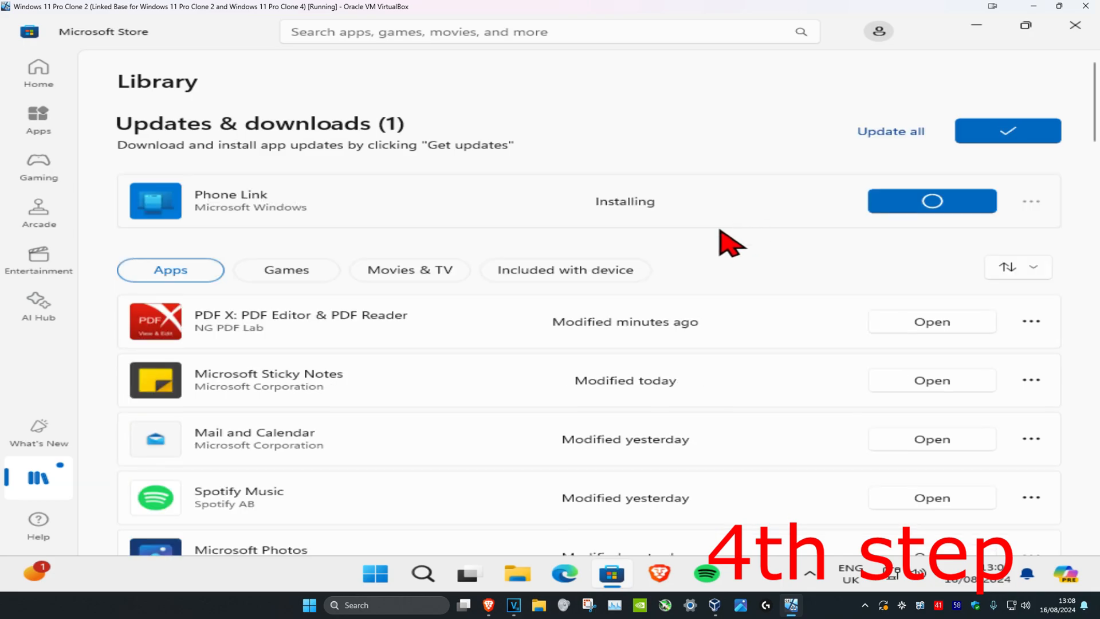